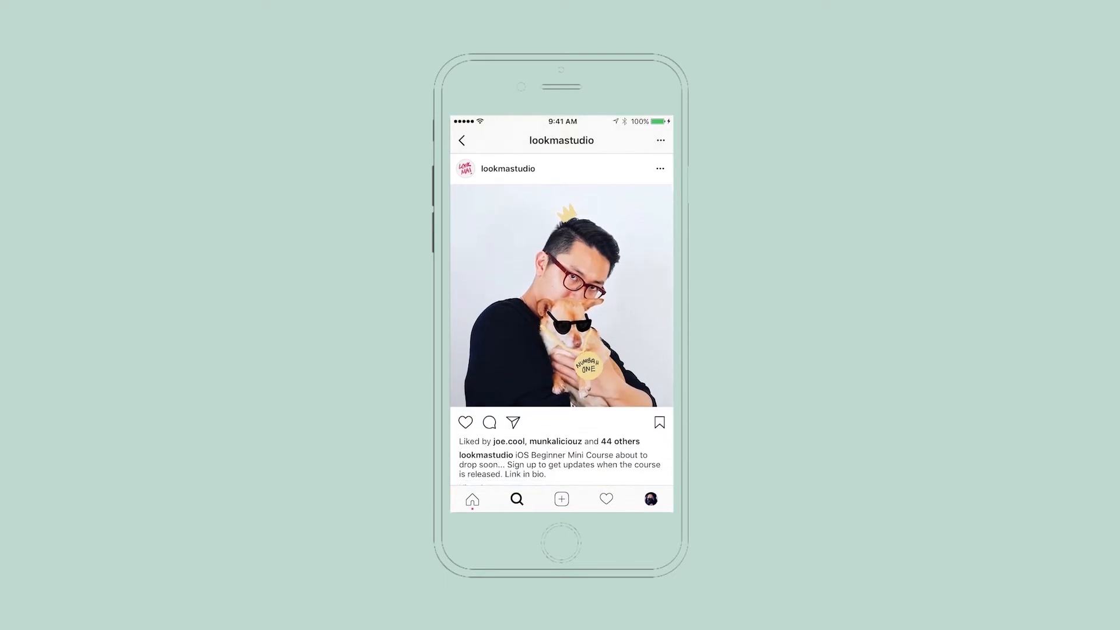
Open the lookmastudio profile, view the dog photo post's comments, and type 'Hello'
click(507, 168)
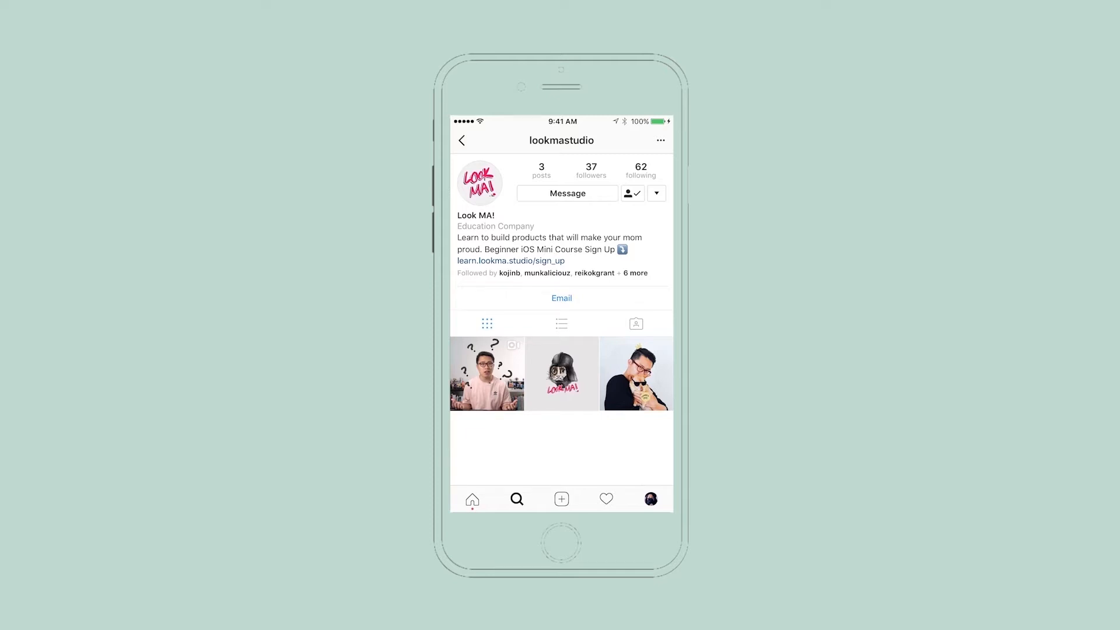
click(634, 373)
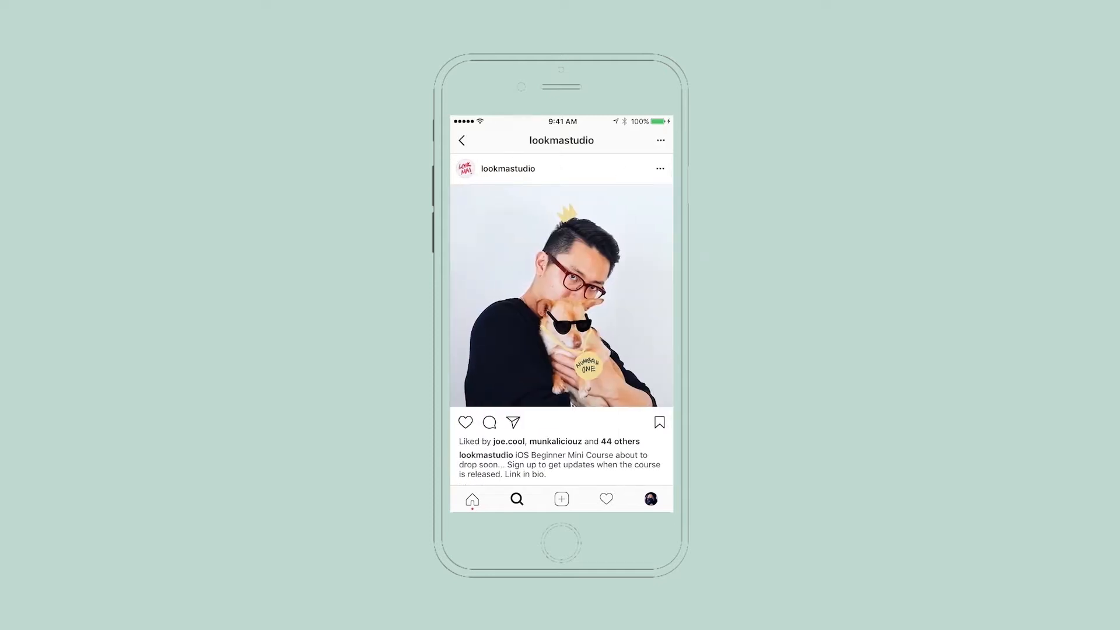
click(489, 423)
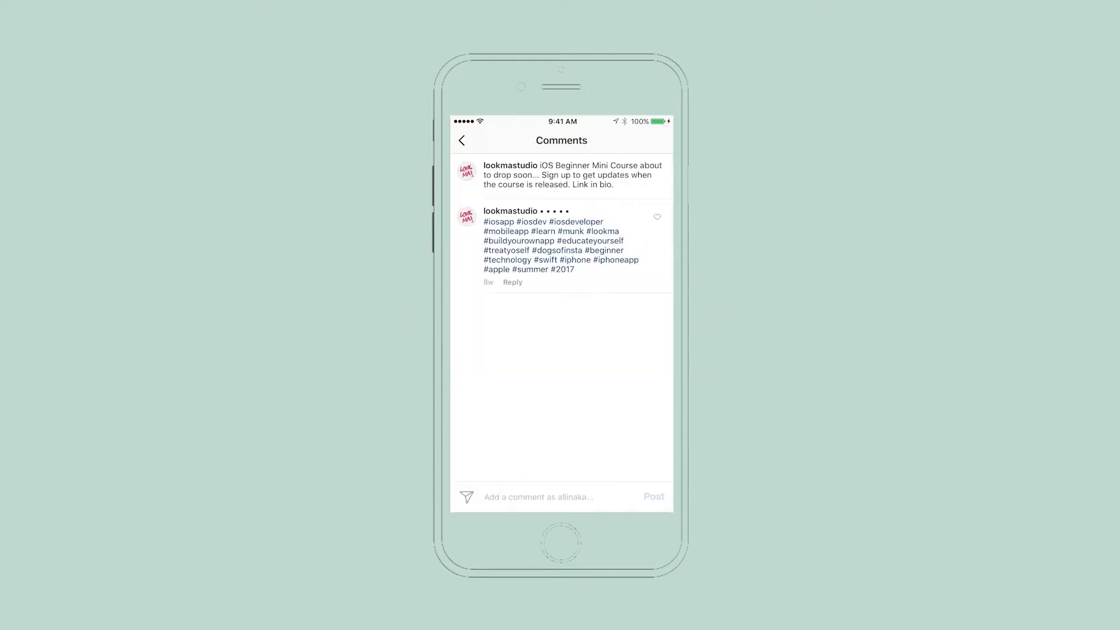
text(Hello)
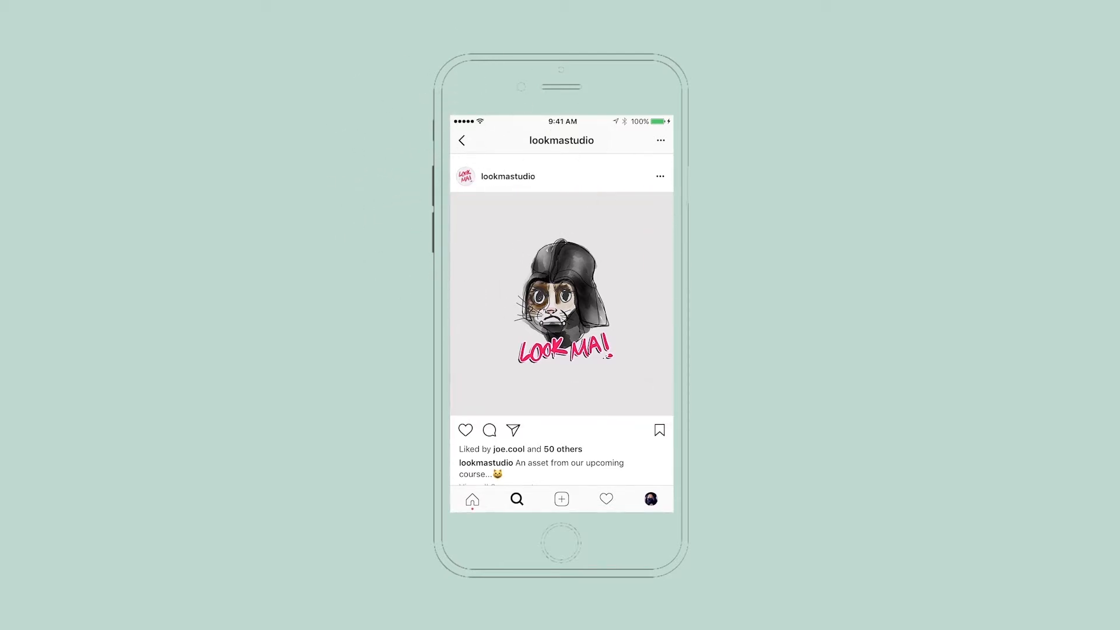
click(466, 430)
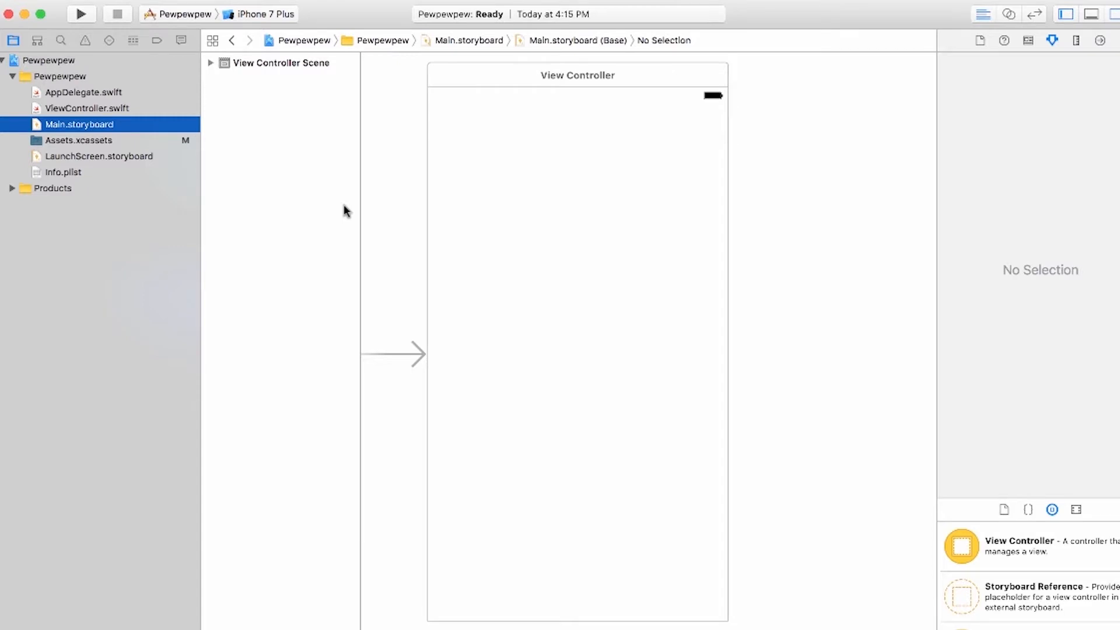
mouse_move(411, 134)
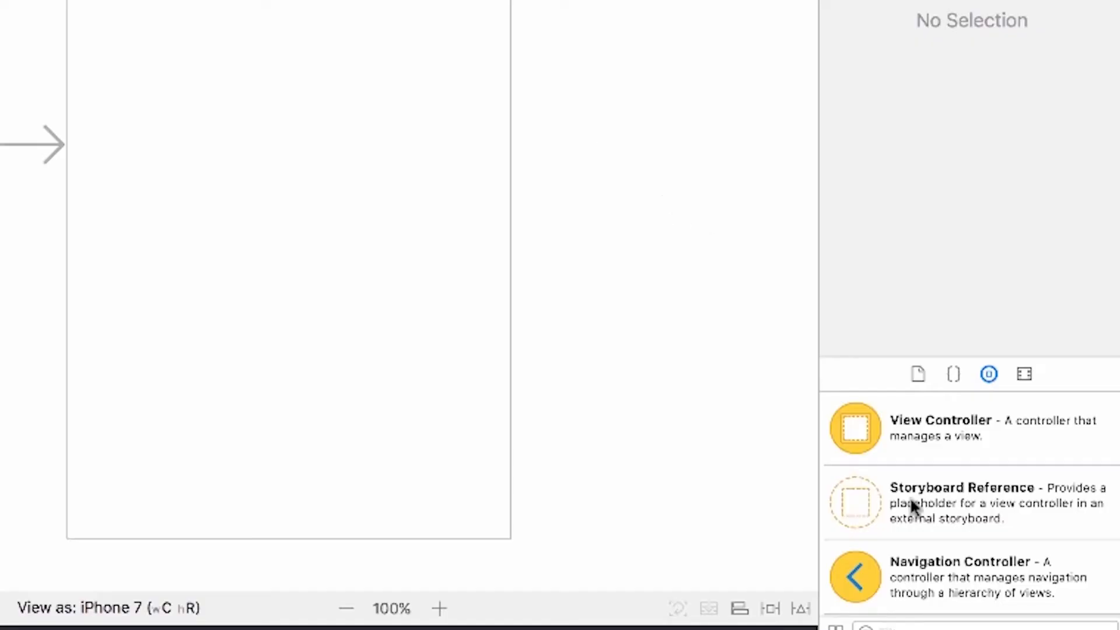
scroll(down, 3)
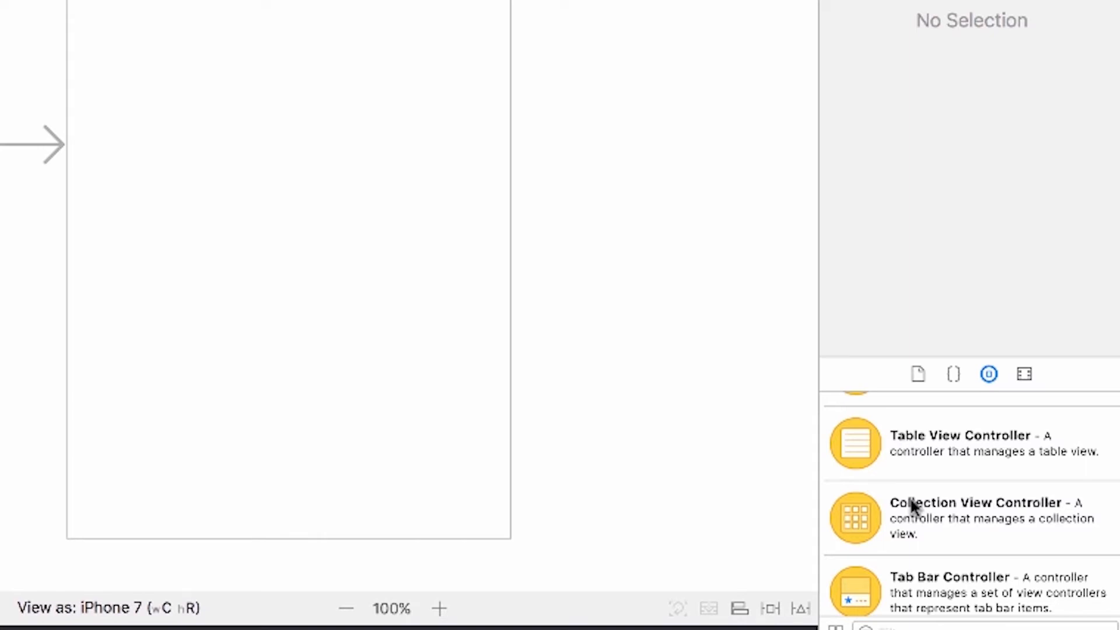
scroll(down, 3)
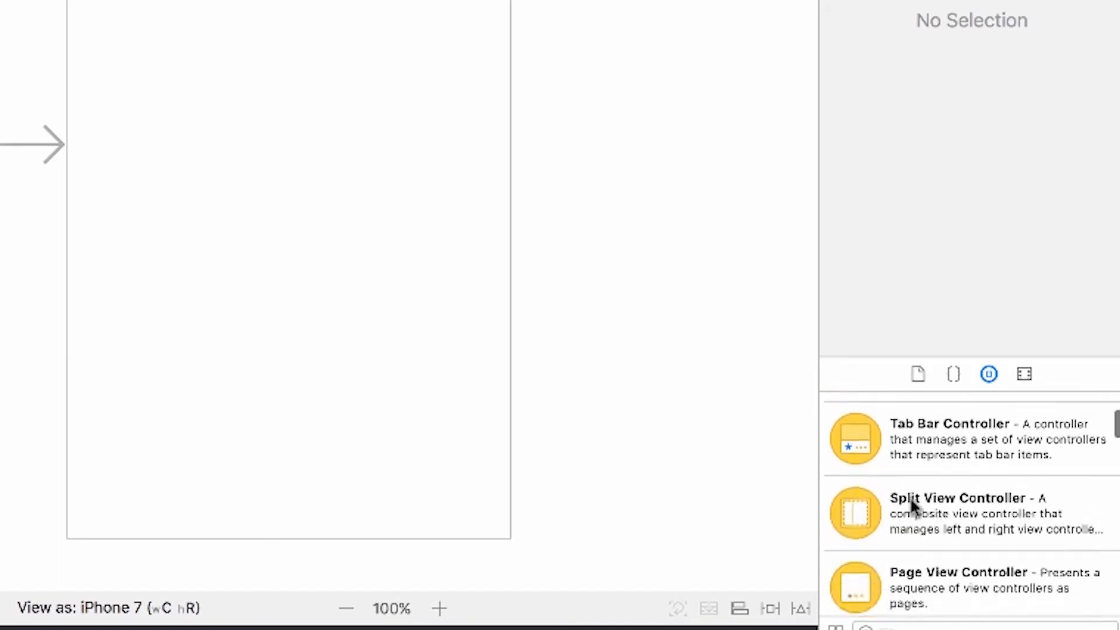
scroll(down, 3)
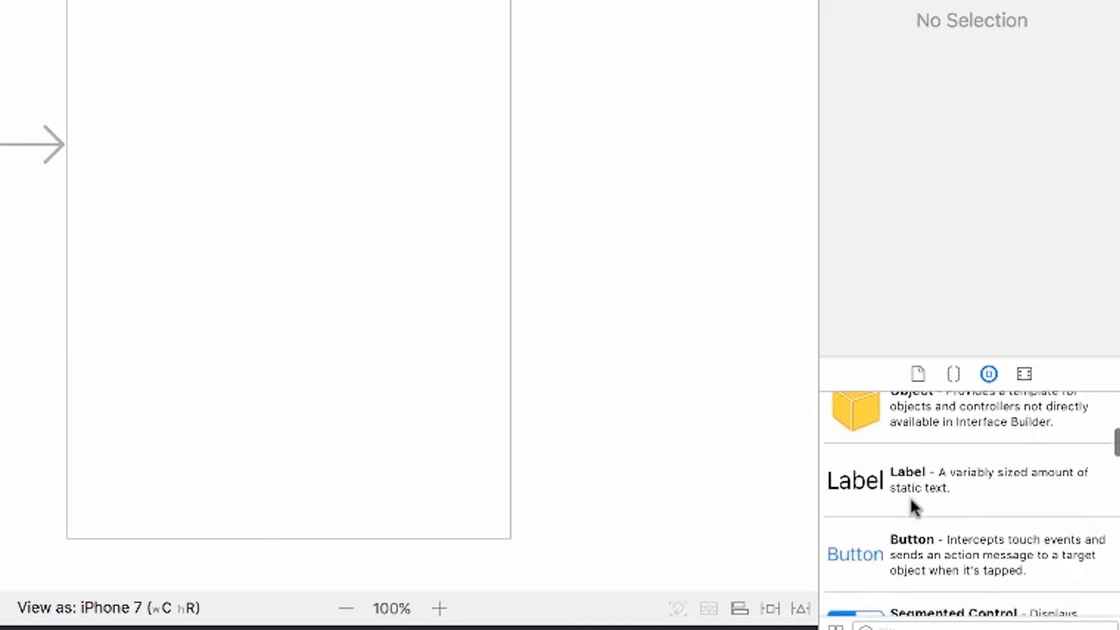
scroll(down, 3)
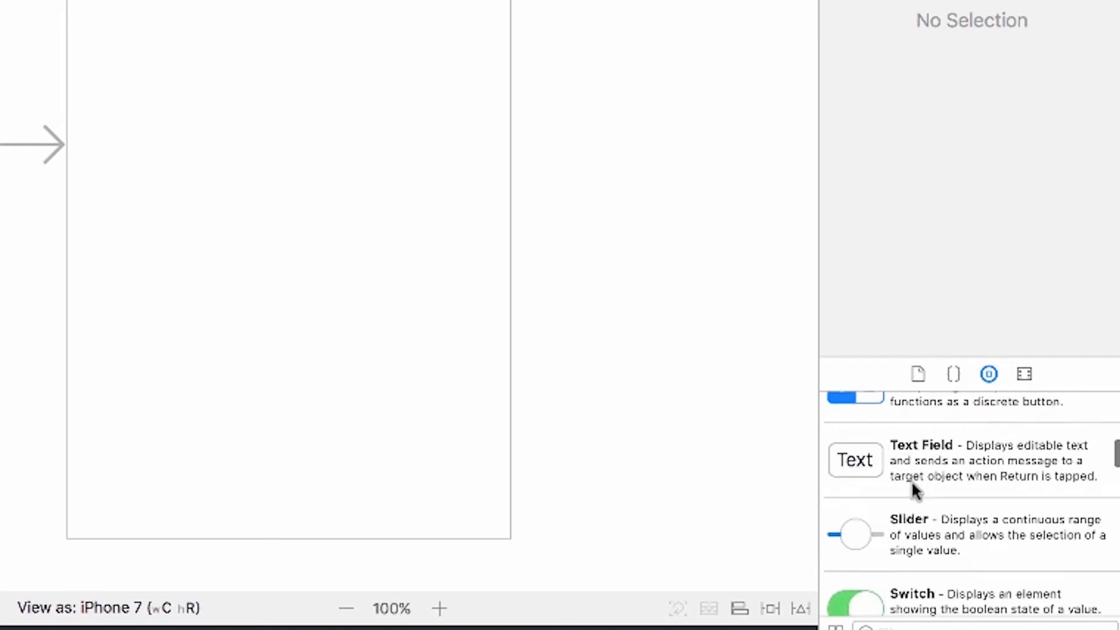
scroll(down, 3)
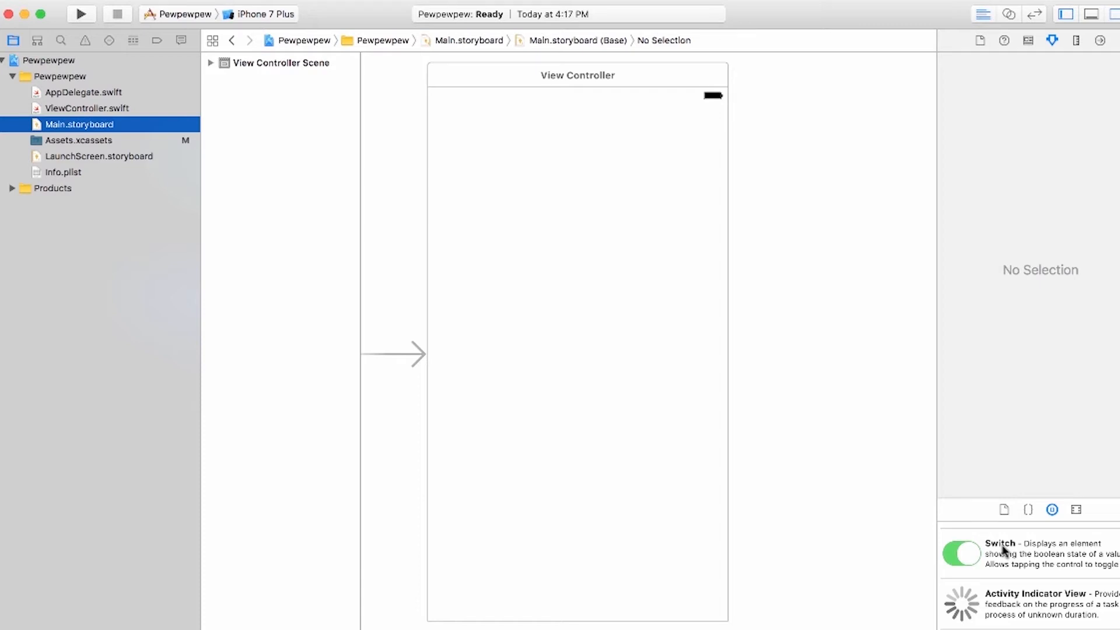
mouse_move(278, 70)
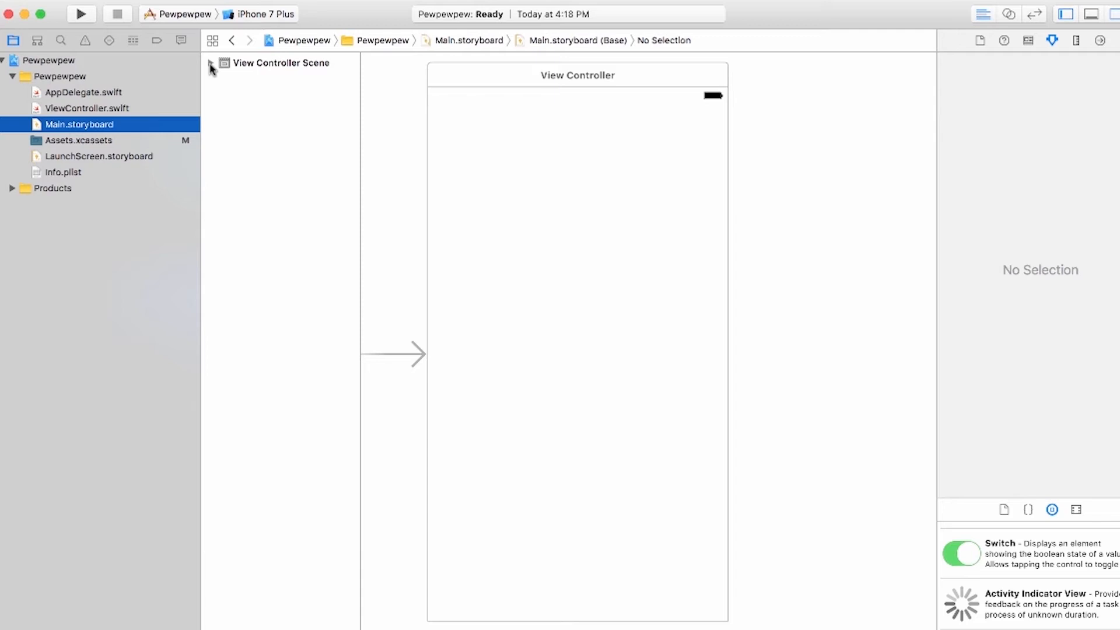
click(81, 13)
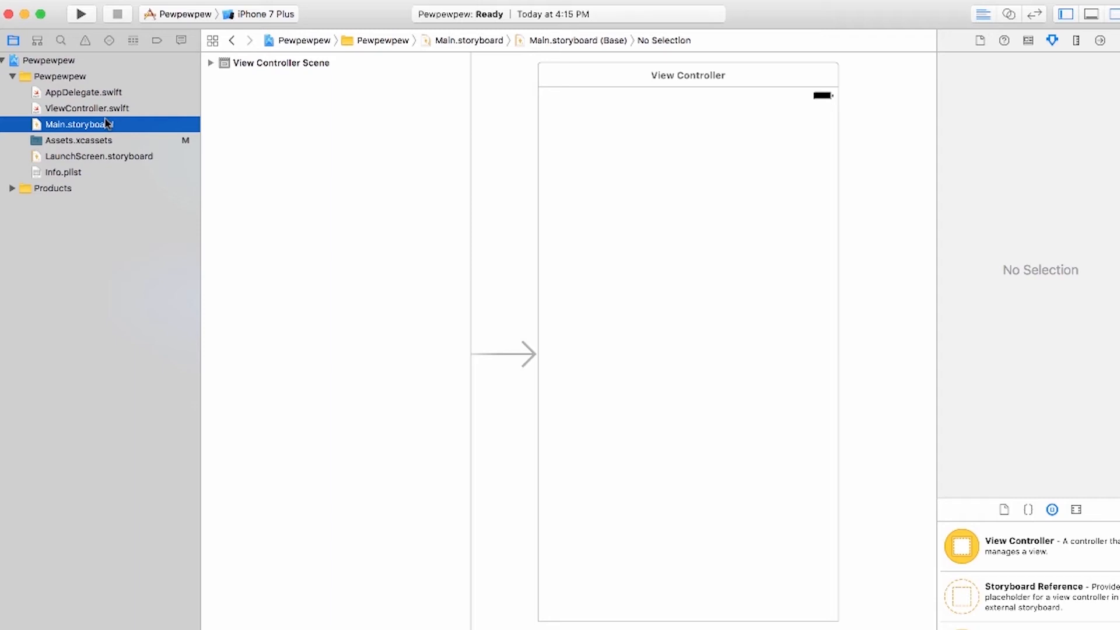
mouse_move(465, 218)
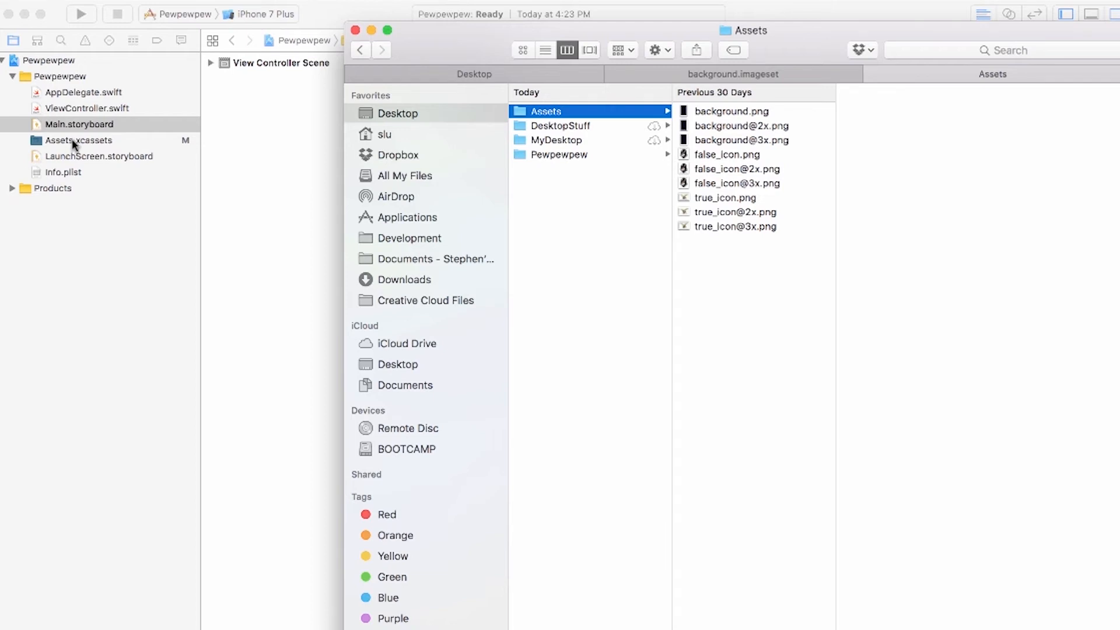
Import the background, false_icon and true_icon image sets into Assets.xcassets
click(77, 140)
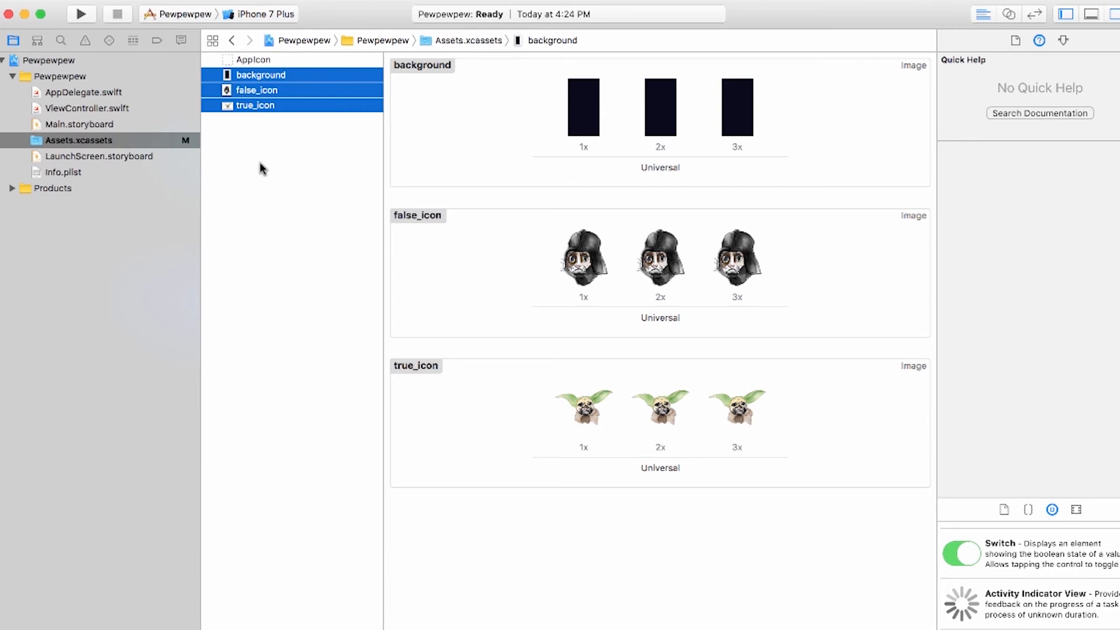
mouse_move(75, 116)
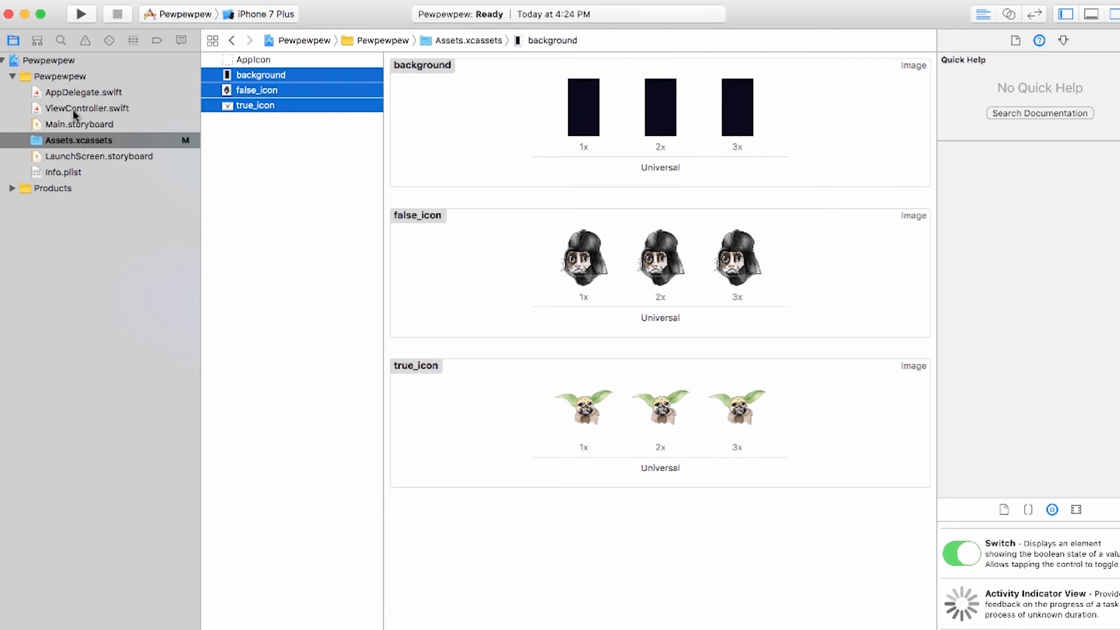
Add an Image View from the Object Library to Main.storyboard, sized to fill the View Controller
click(79, 123)
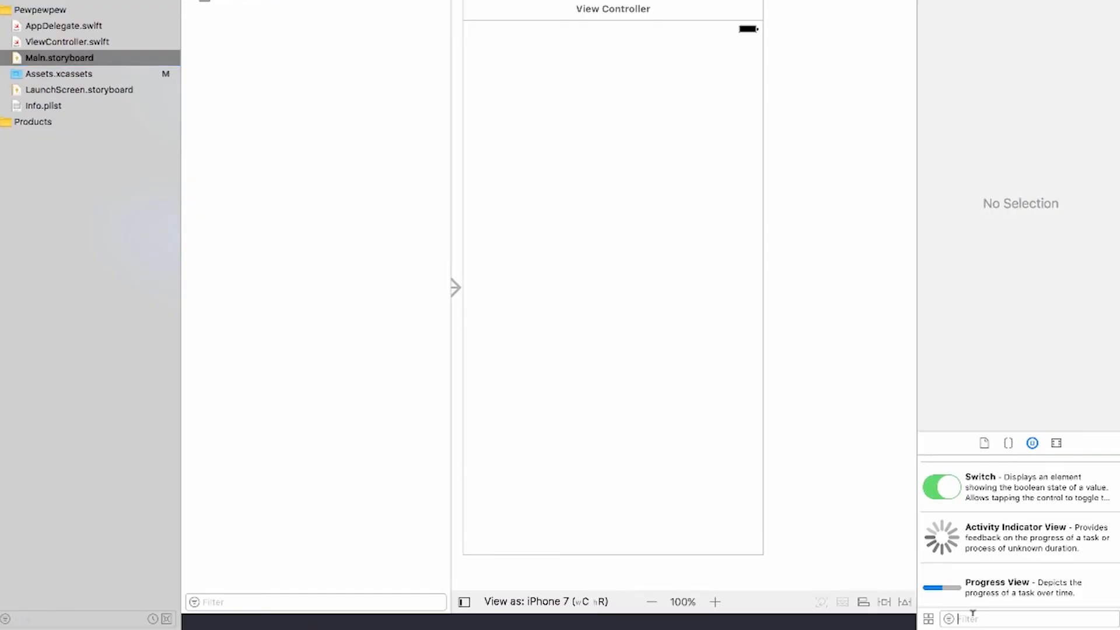
text(ima)
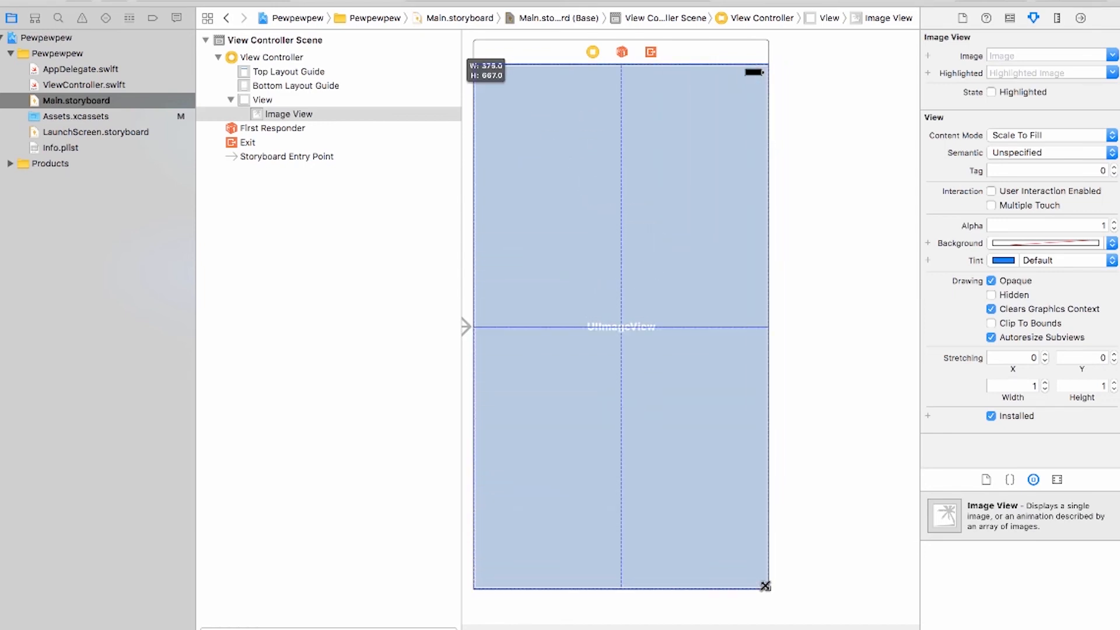
click(620, 327)
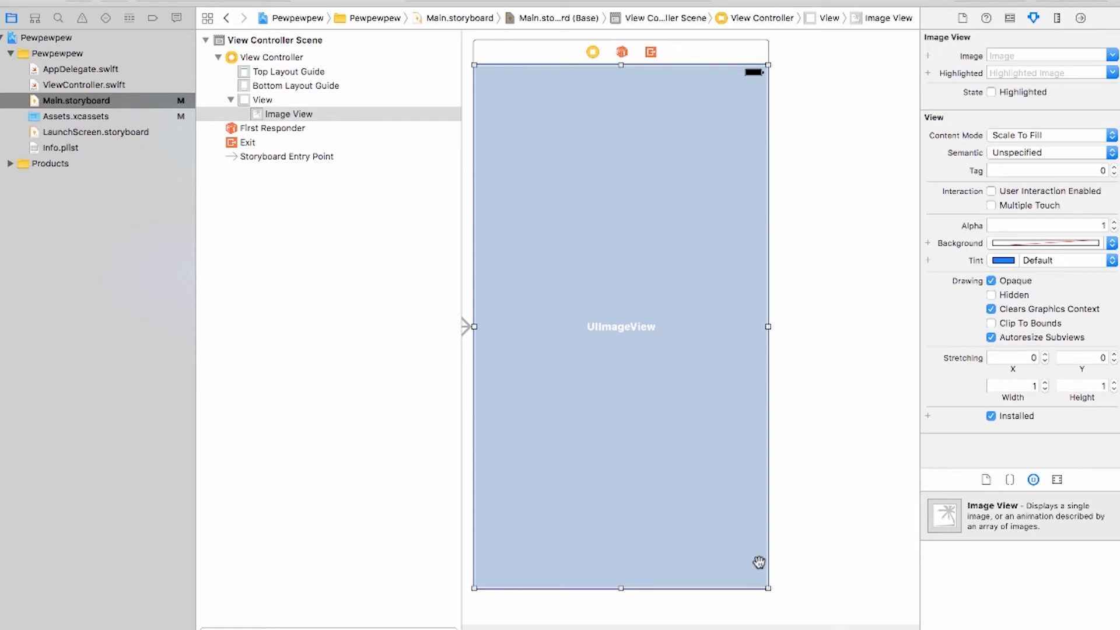
mouse_move(996, 65)
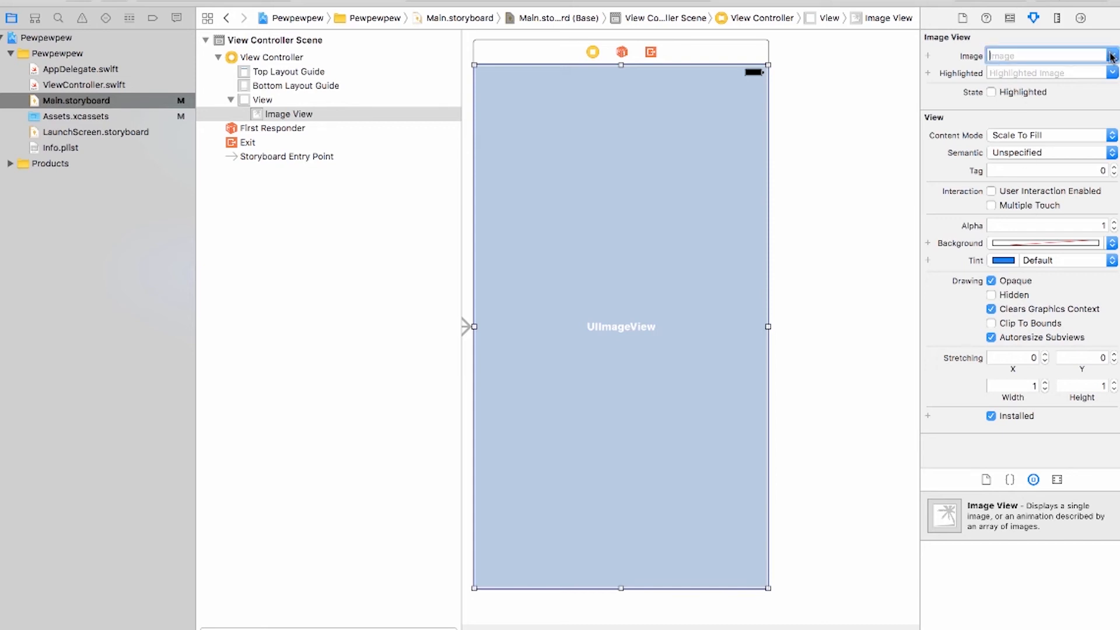
mouse_move(1051, 57)
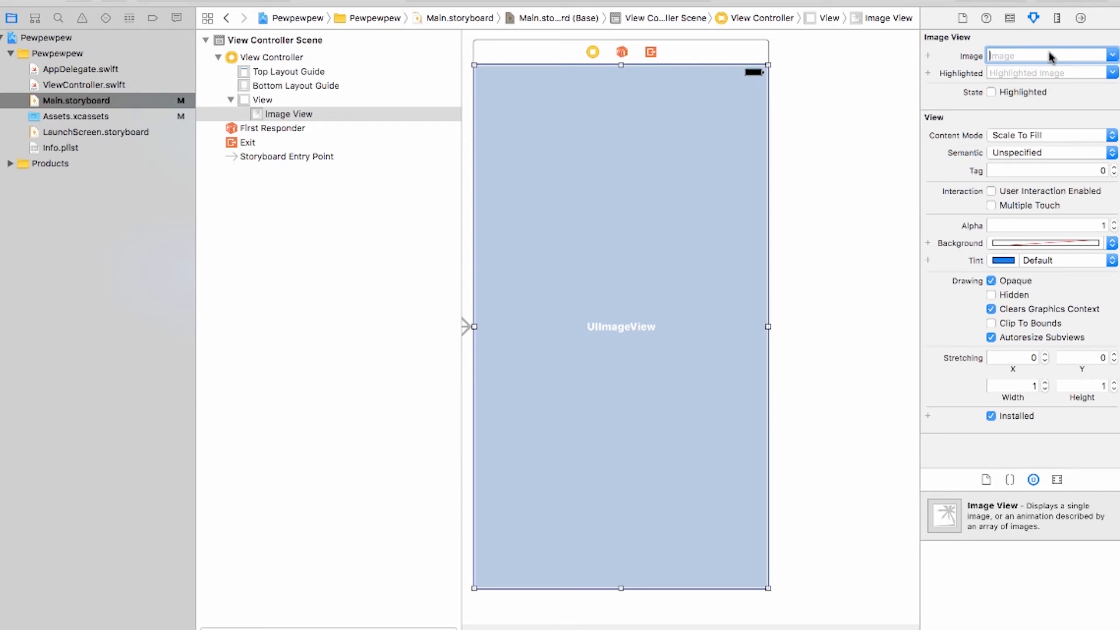
Set the image view's Image attribute to 'background'
text(background)
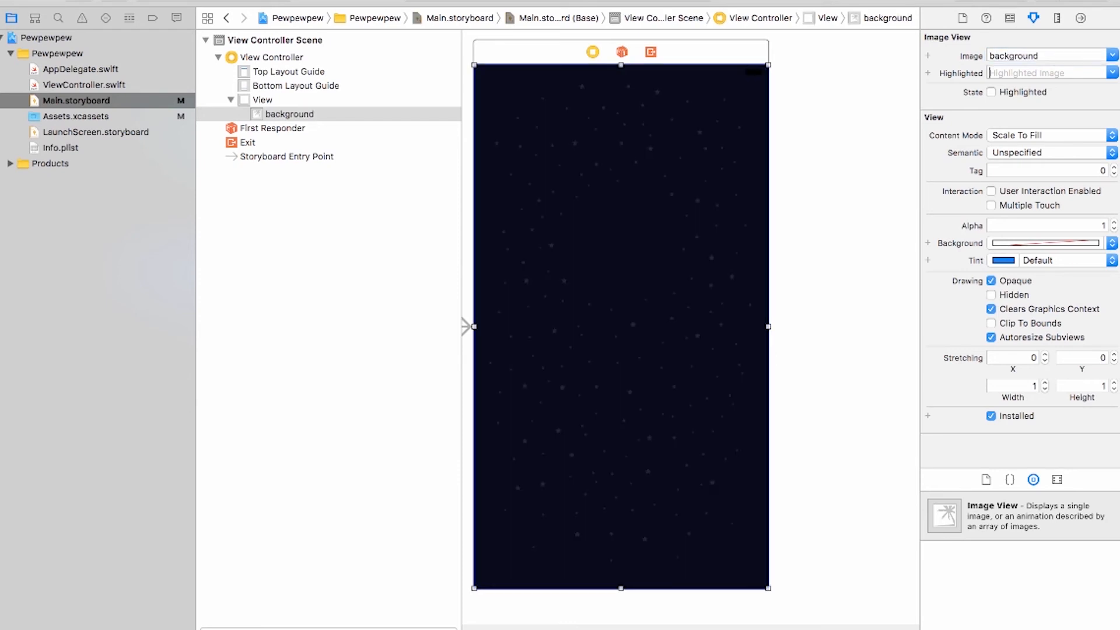
click(1043, 72)
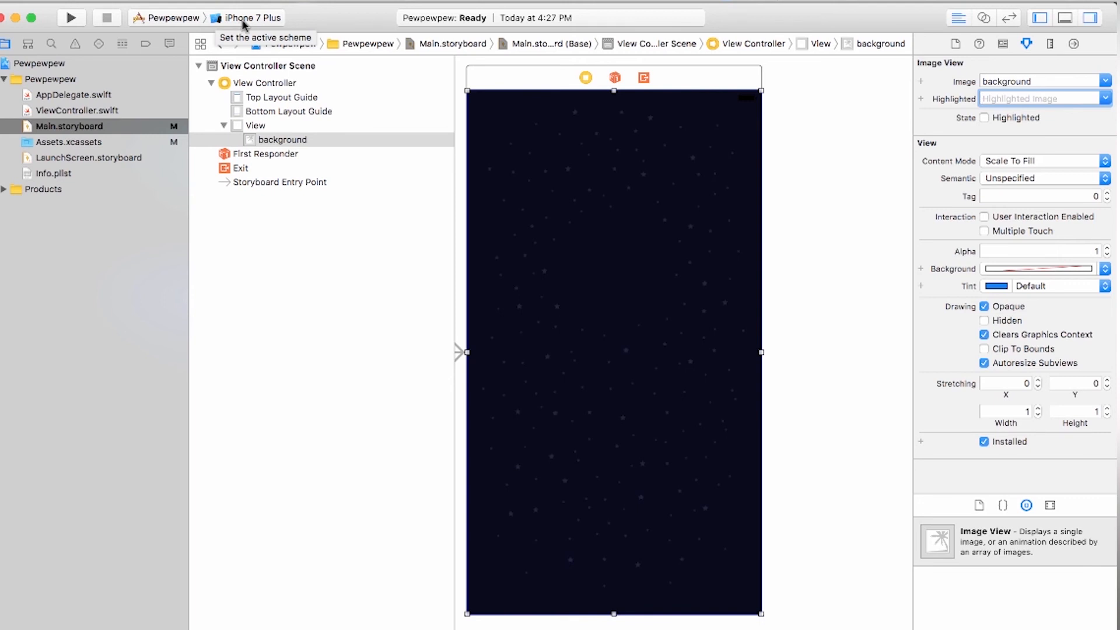
Switch the active scheme device from iPhone 7 Plus to iPhone 7 and launch the app
click(254, 16)
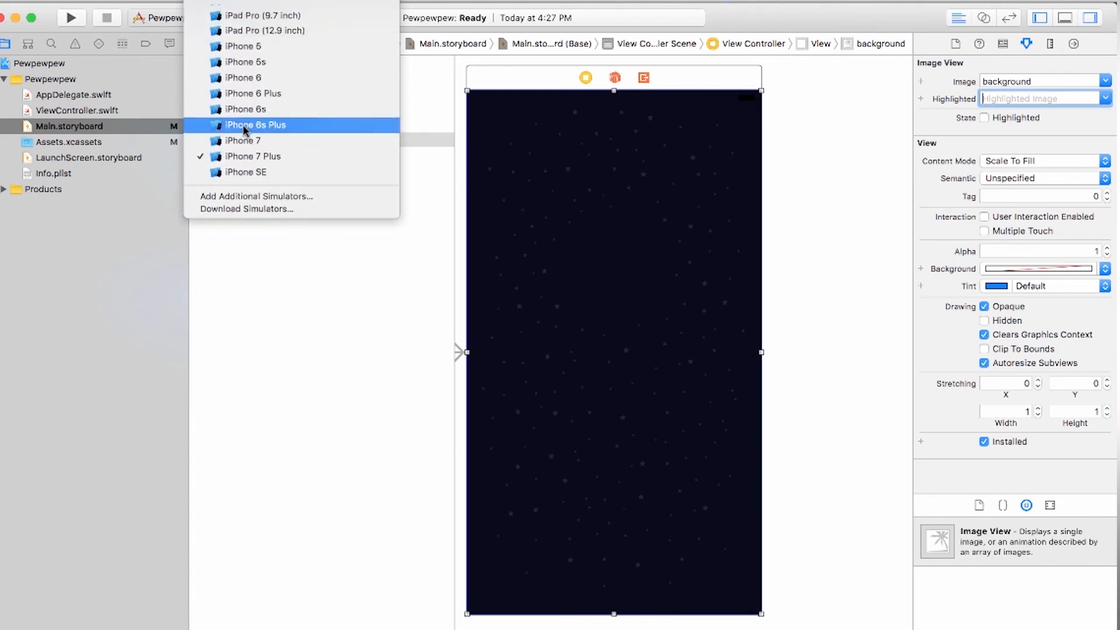
mouse_move(244, 140)
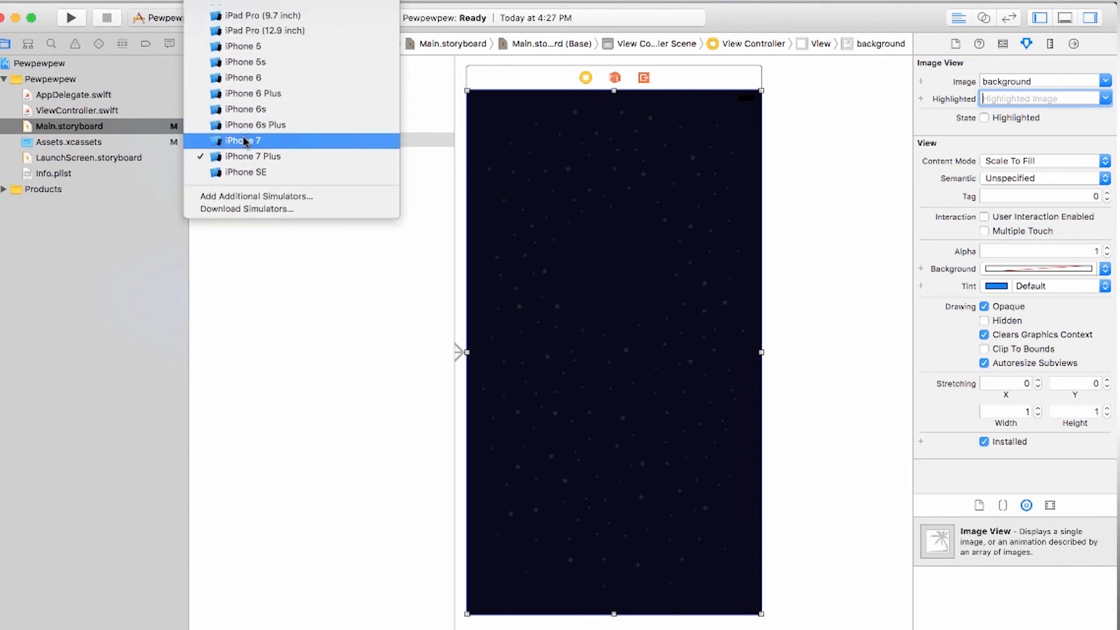
click(245, 140)
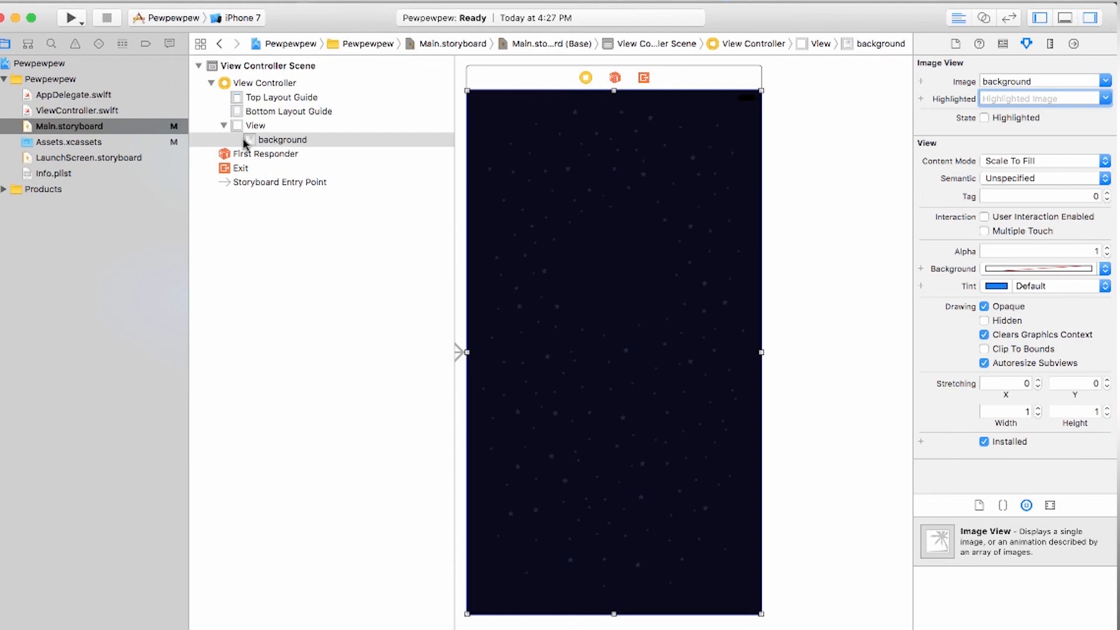
mouse_move(71, 18)
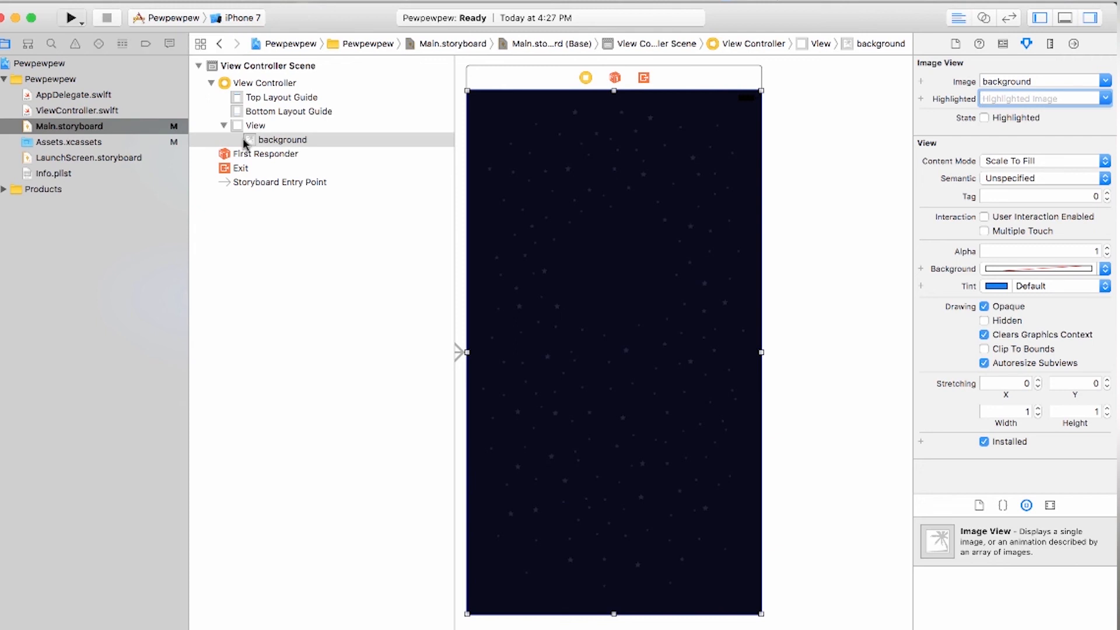
click(71, 17)
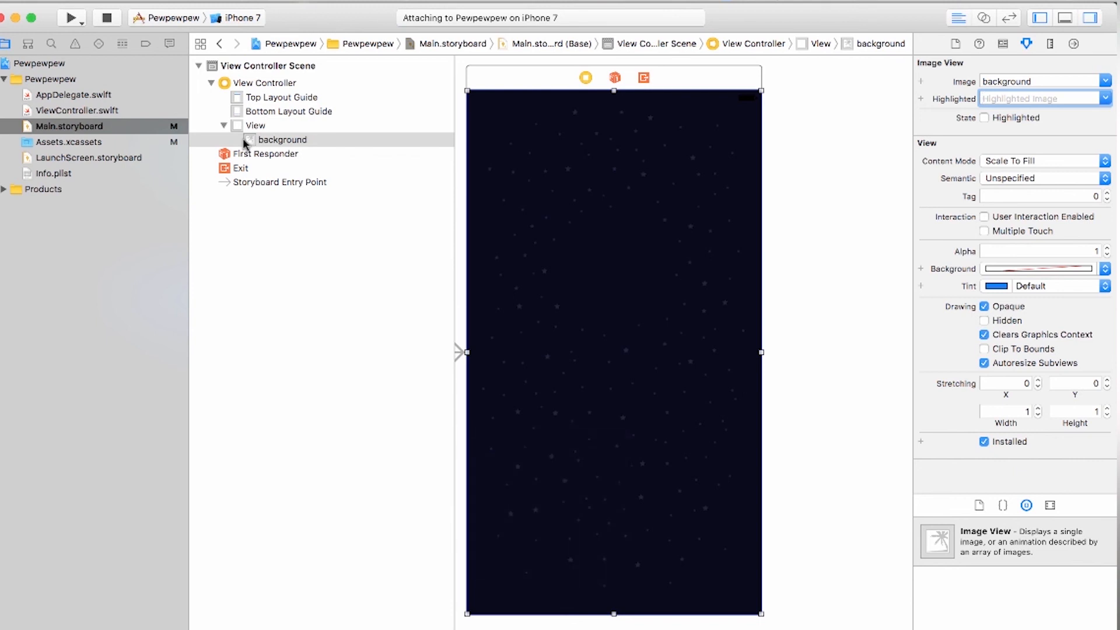
Run Pewpewpew on the iPhone 7 simulator, showing the full-screen starry background
click(70, 18)
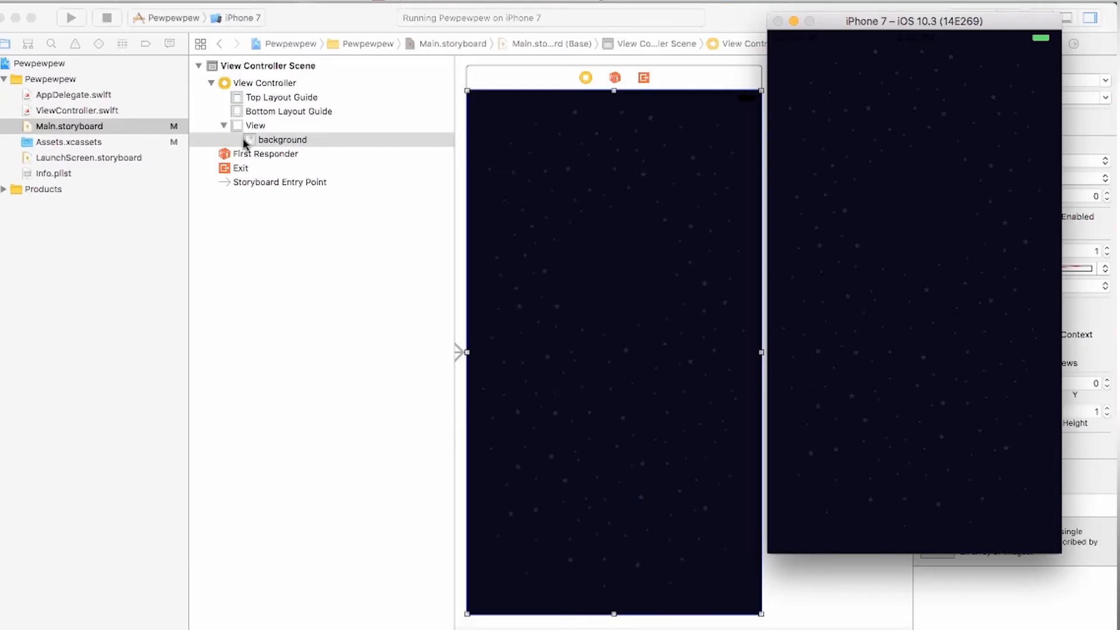